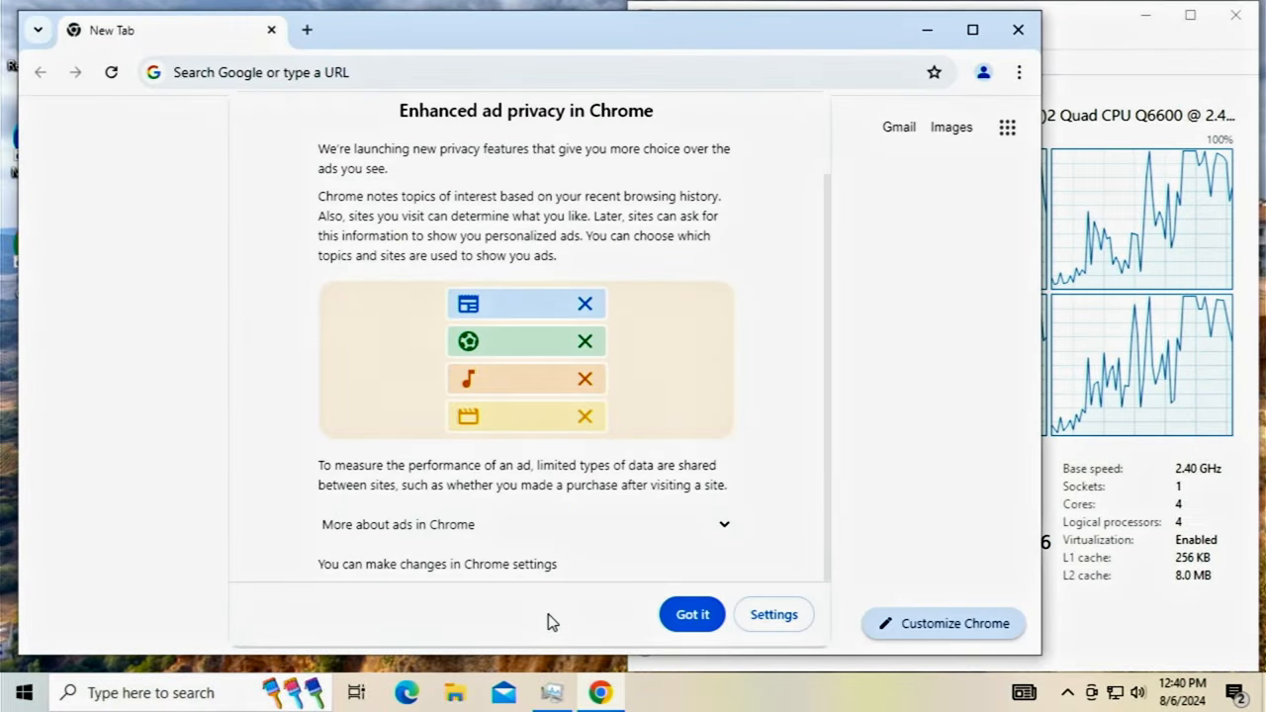
# Search Google for 'vogons' and browse the VOGONS General Old Hardware topic list.
pyautogui.click(692, 614)
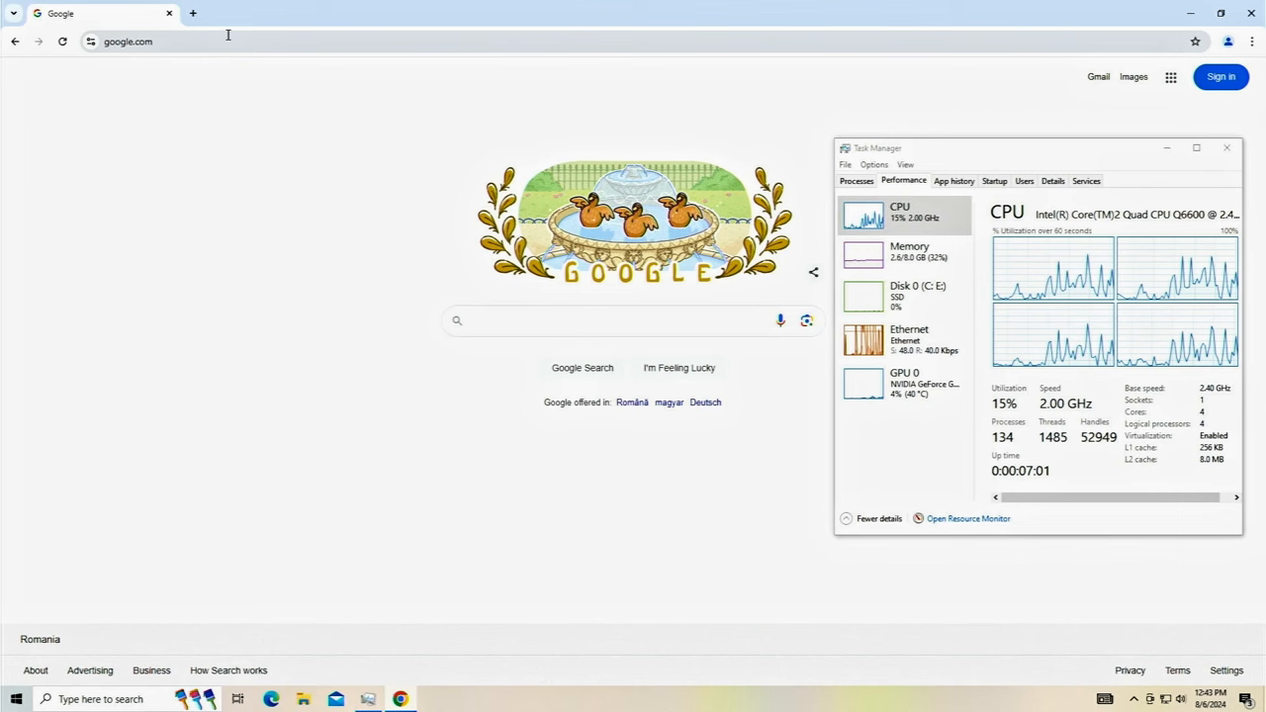
pyautogui.write('vogons')
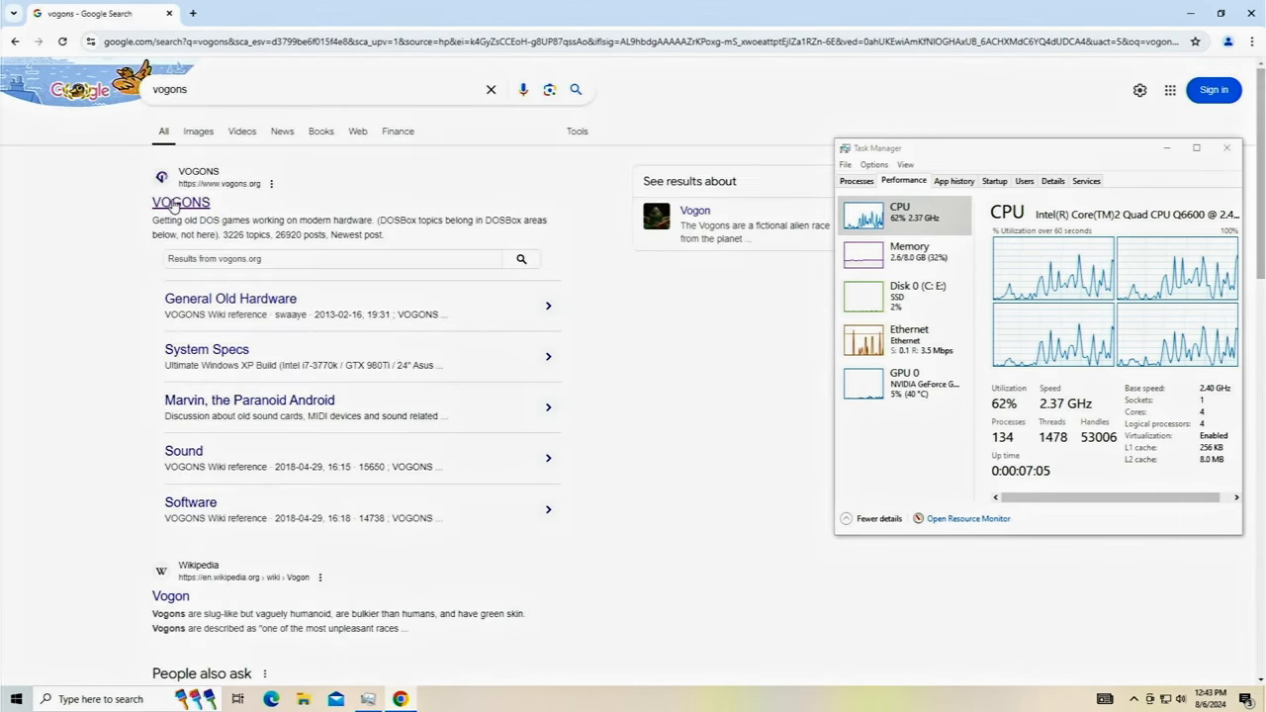
pyautogui.click(180, 202)
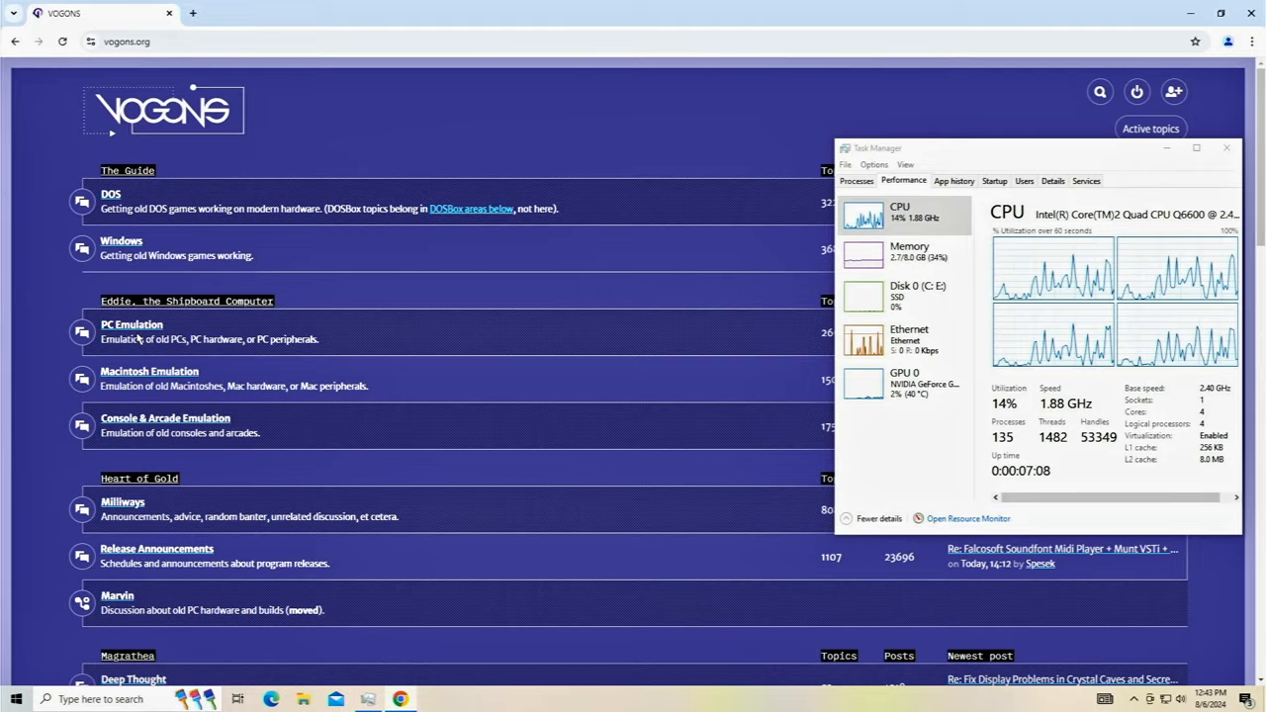
pyautogui.scroll(-3)
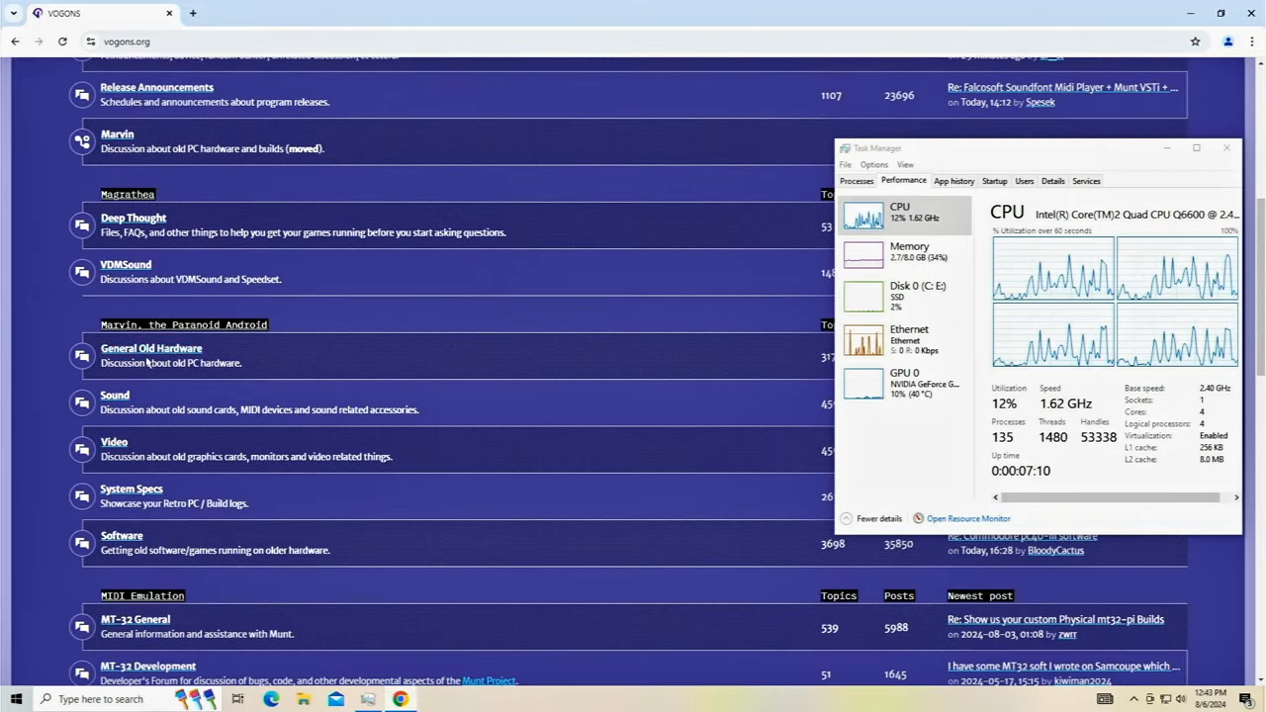
pyautogui.click(151, 349)
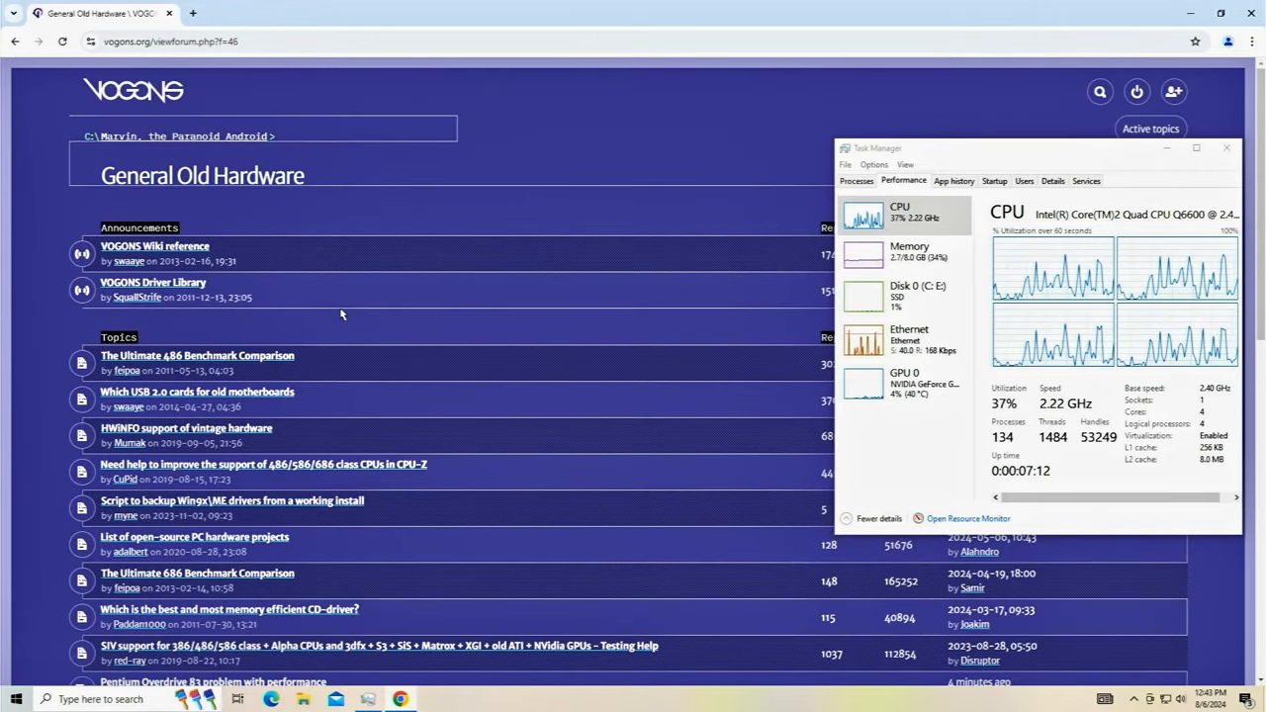
pyautogui.scroll(-3)
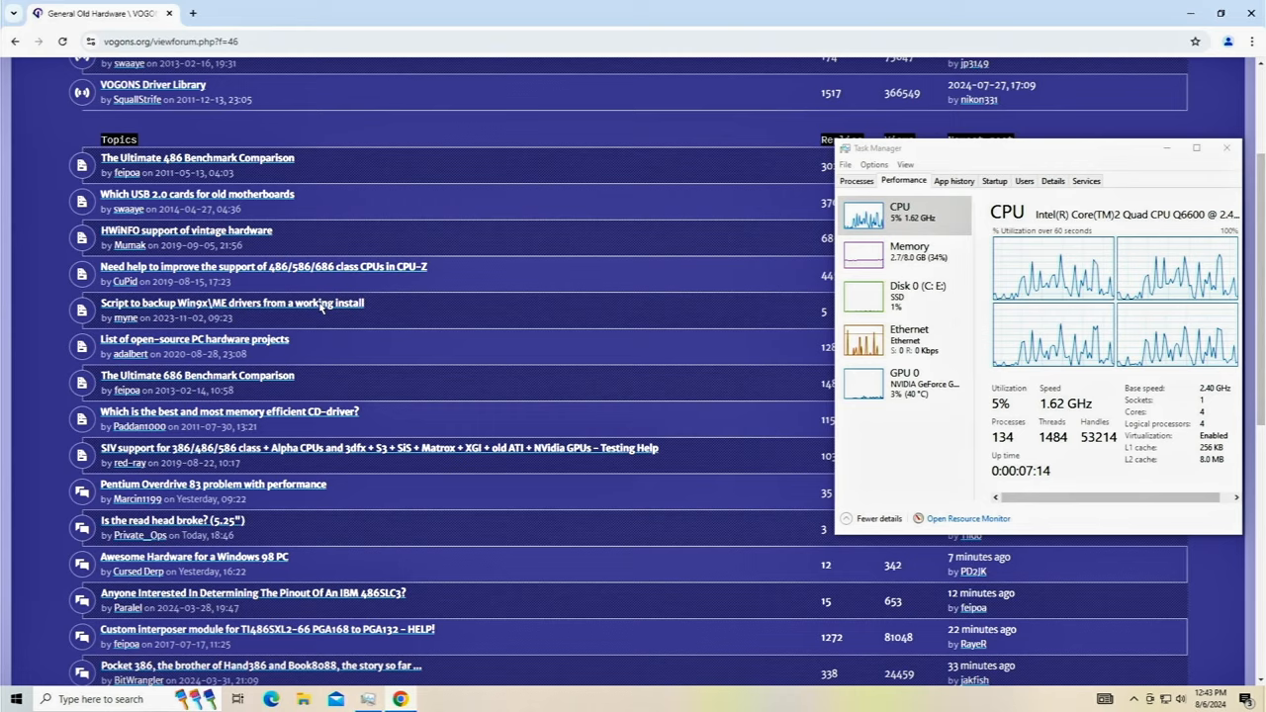
# Scroll Apple's homepage down to the footnotes and back up slightly.
pyautogui.scroll(-3)
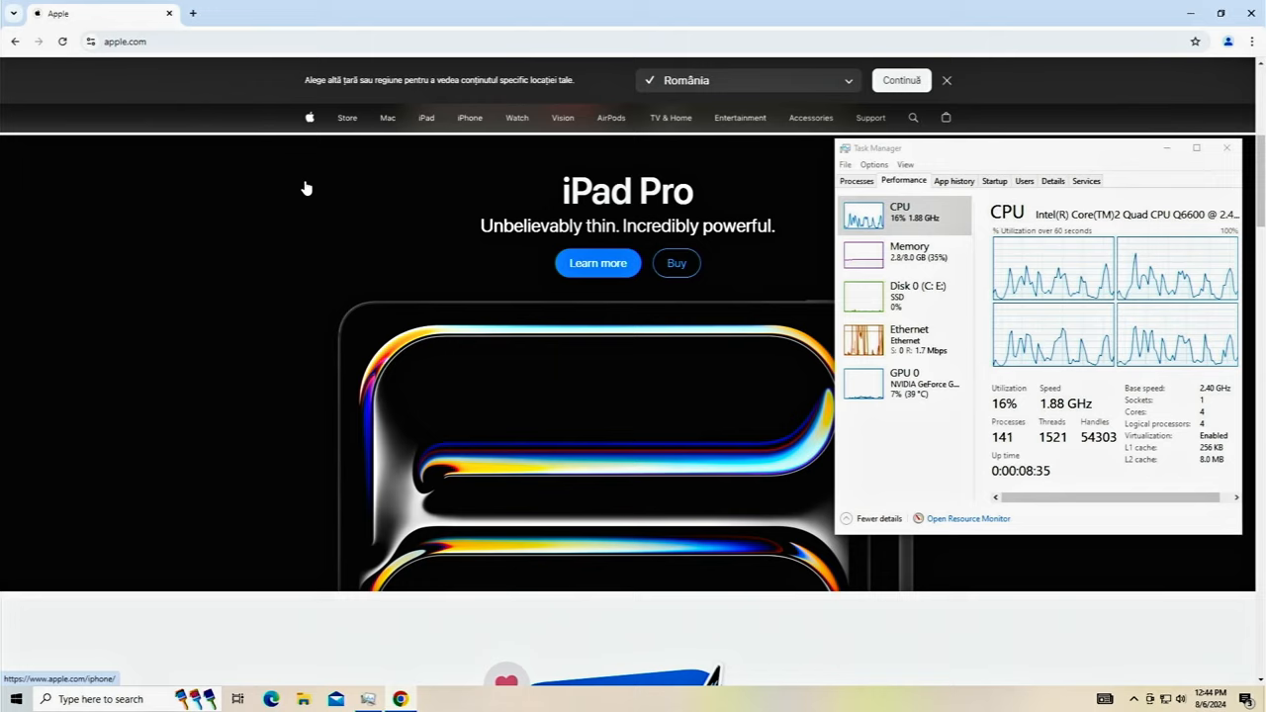
pyautogui.scroll(-3)
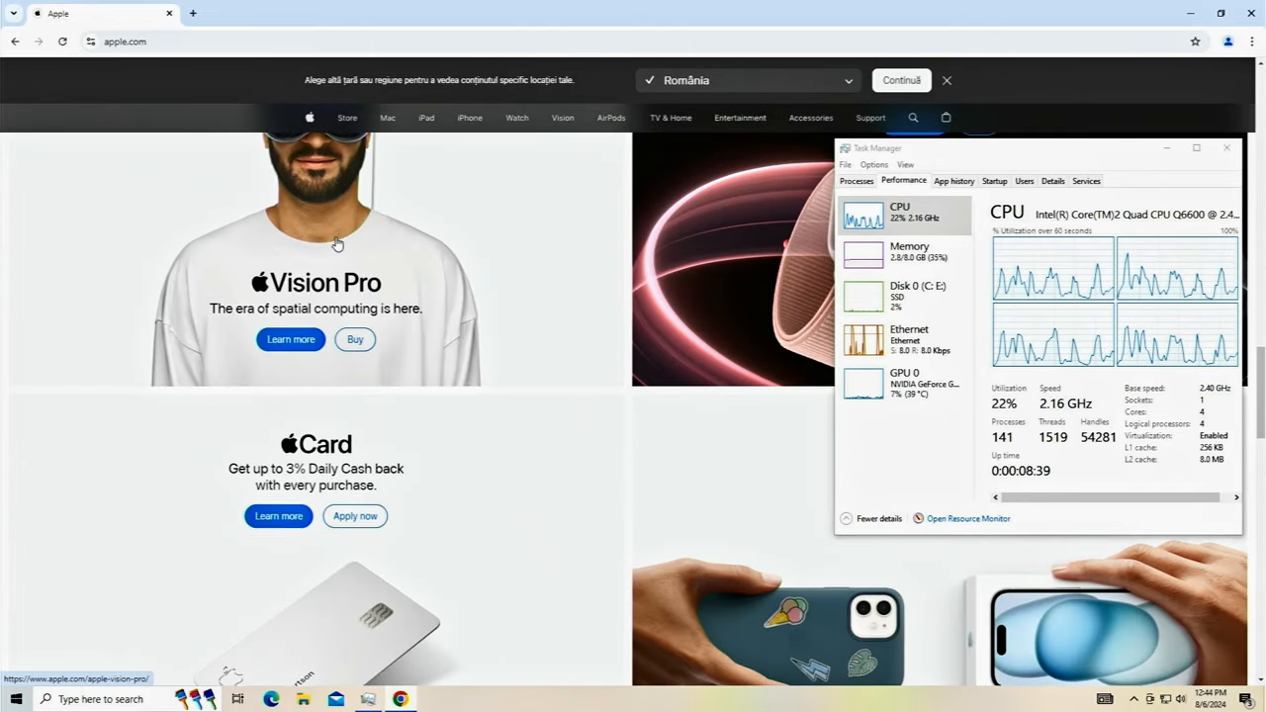
pyautogui.scroll(-3)
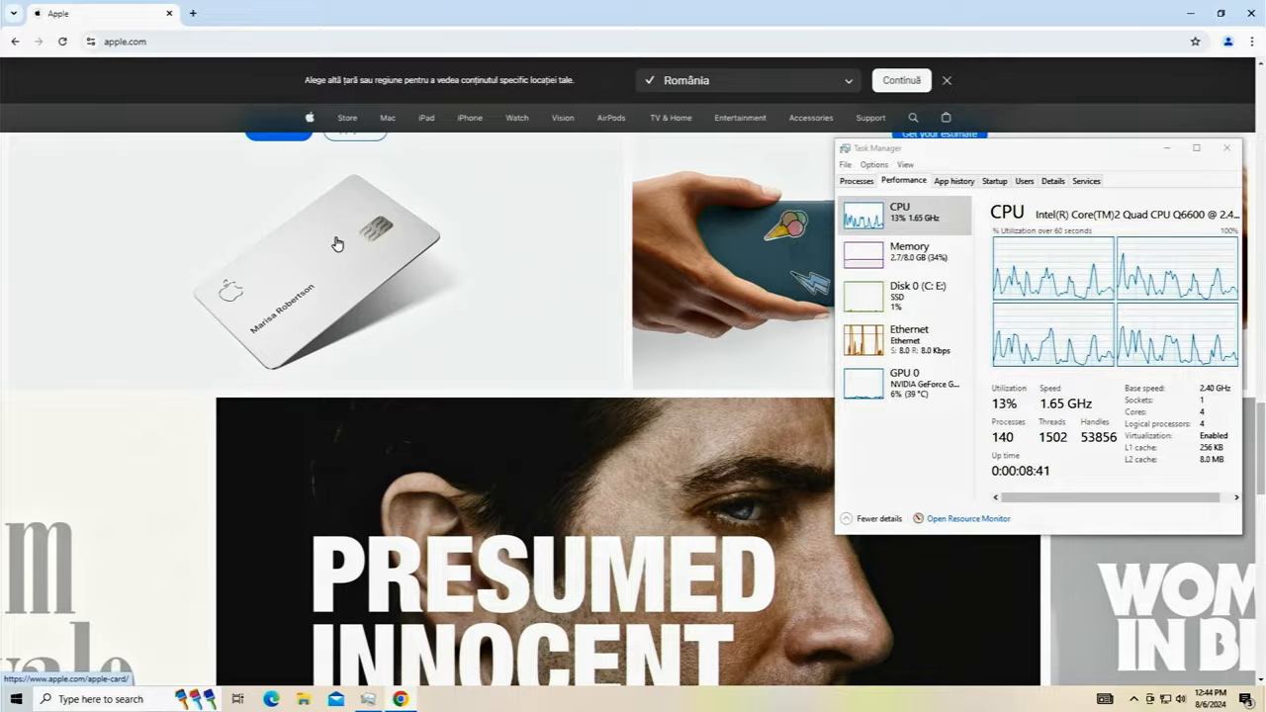
pyautogui.scroll(-3)
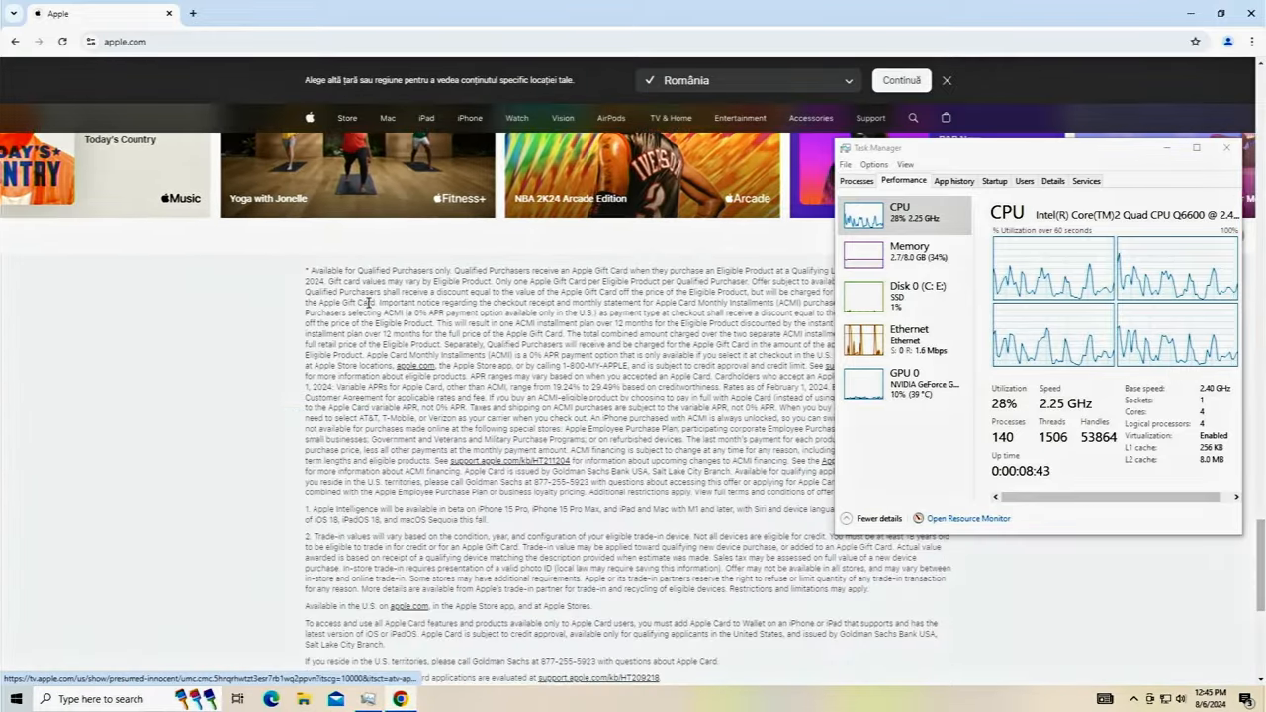
pyautogui.scroll(3)
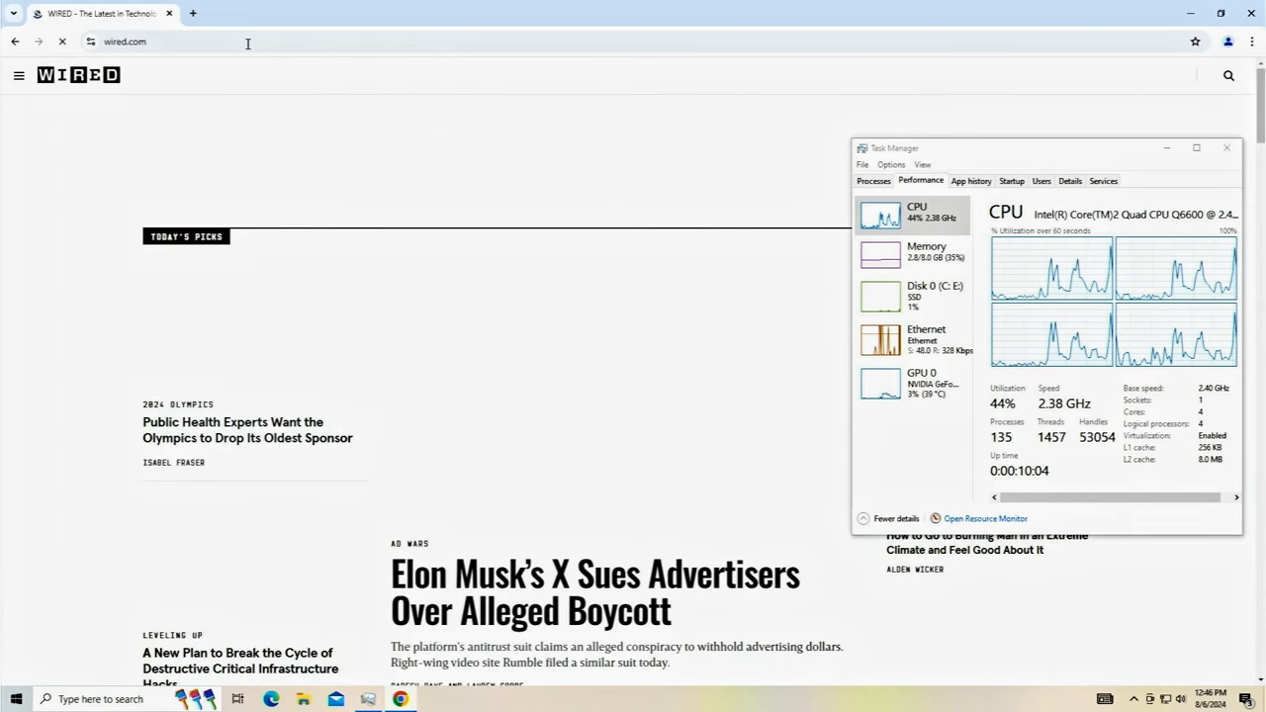
# Accept WIRED's privacy notice and scroll through its homepage stories.
pyautogui.scroll(-3)
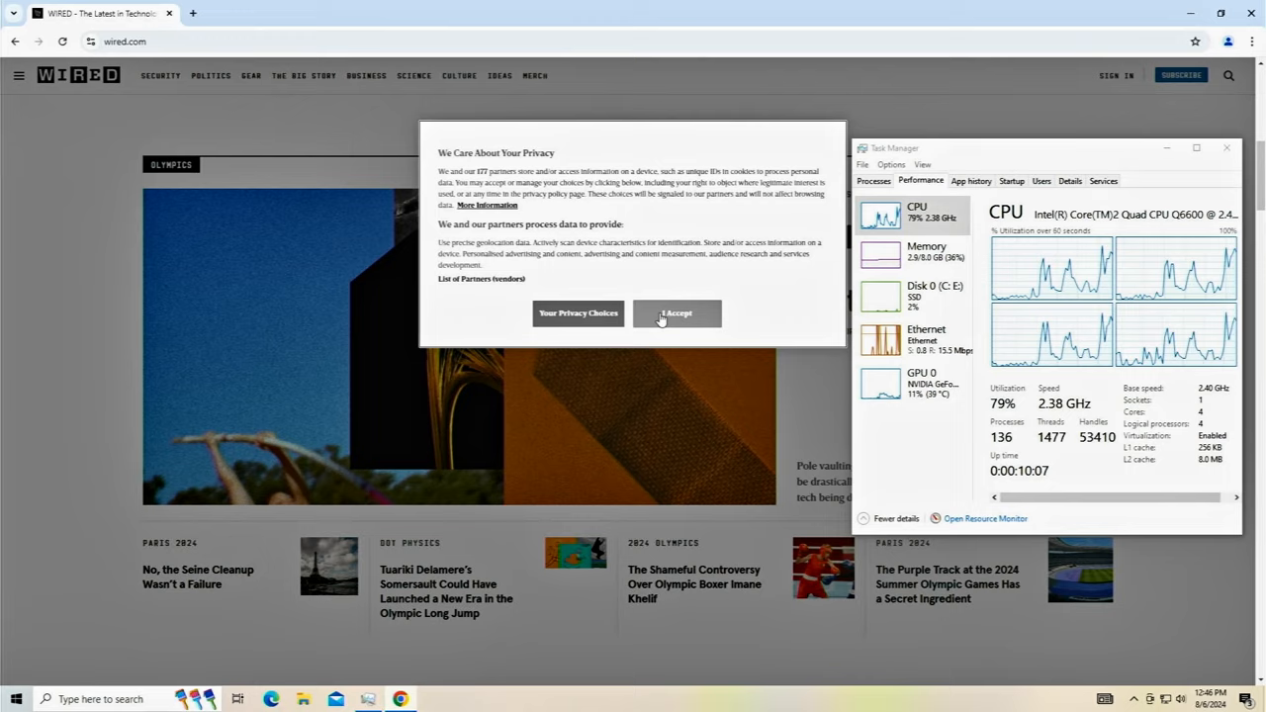
pyautogui.click(676, 313)
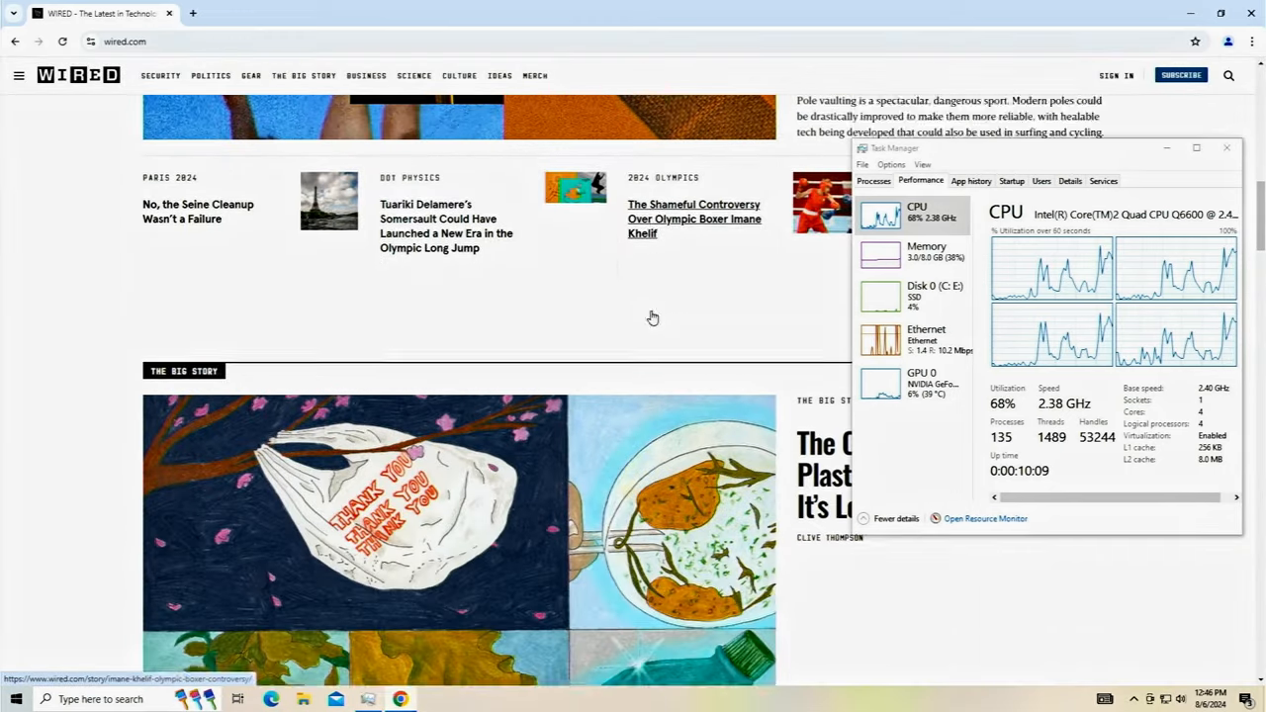
pyautogui.scroll(-3)
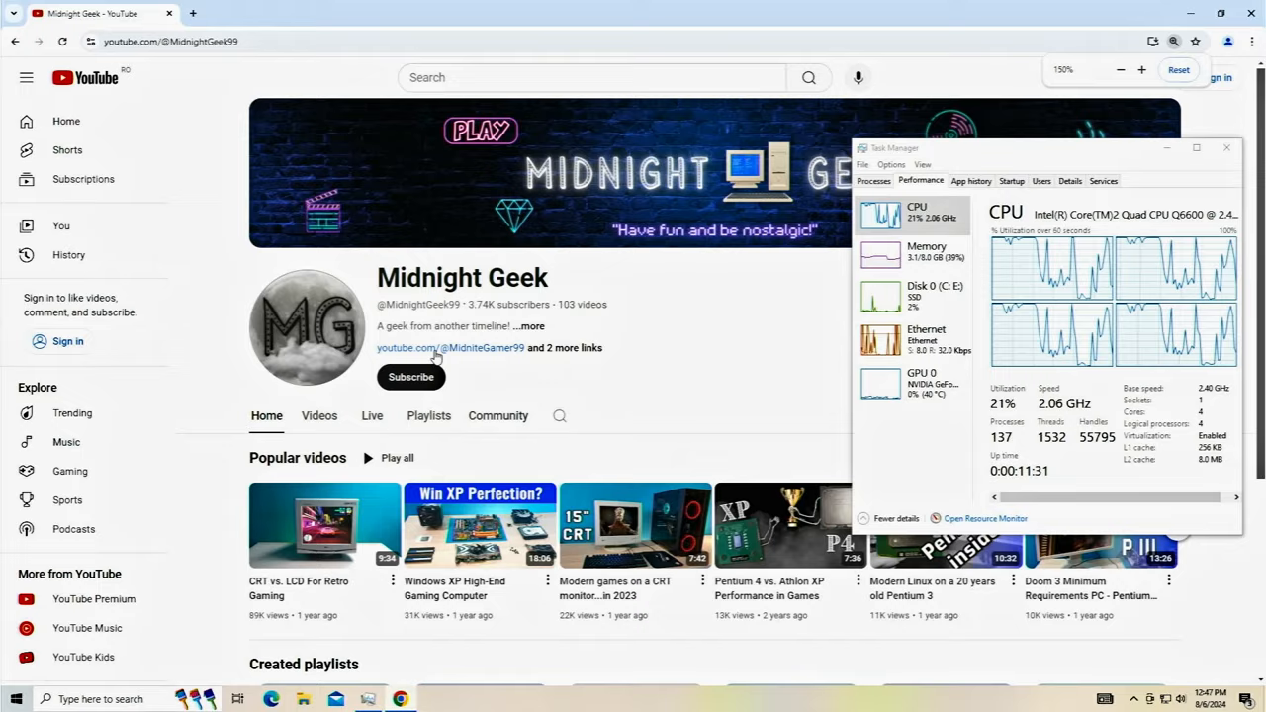
# Leave the Midnight Geek channel page to check the GTA V install in Epic Games.
pyautogui.click(410, 377)
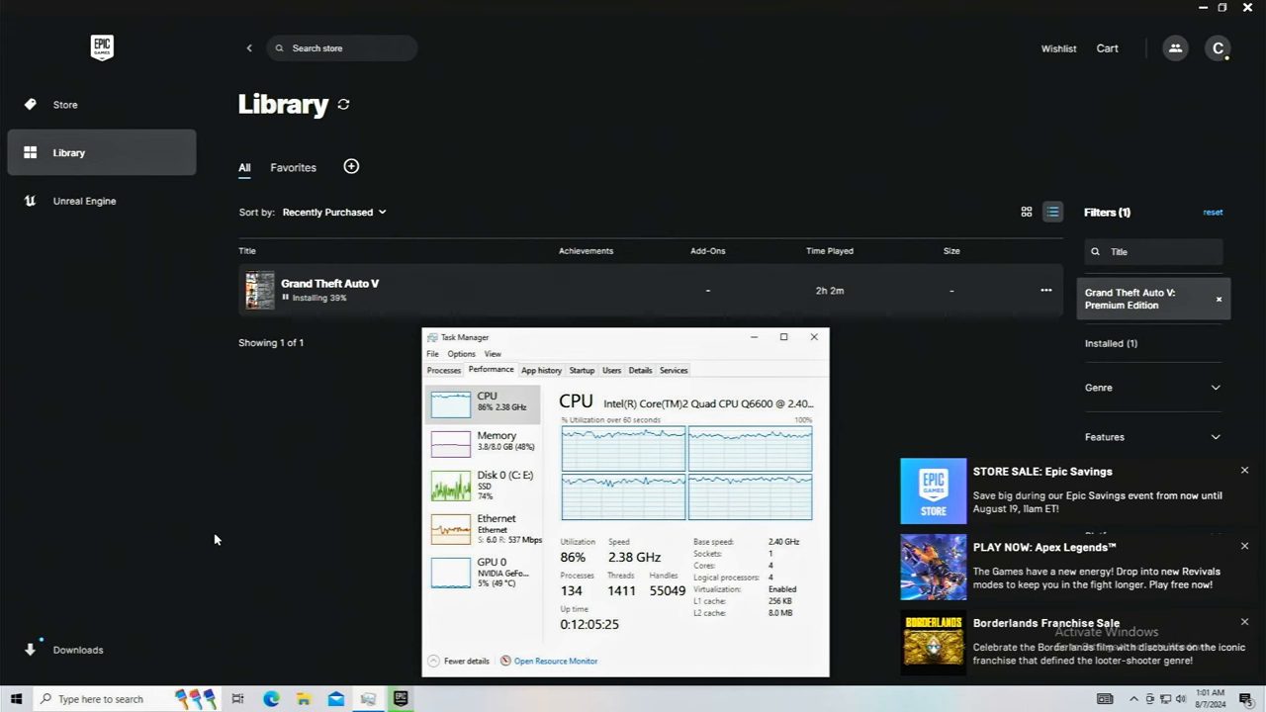
# Search Google for the 'cyberpunk 2077 sse fix' suggestion.
pyautogui.click(77, 649)
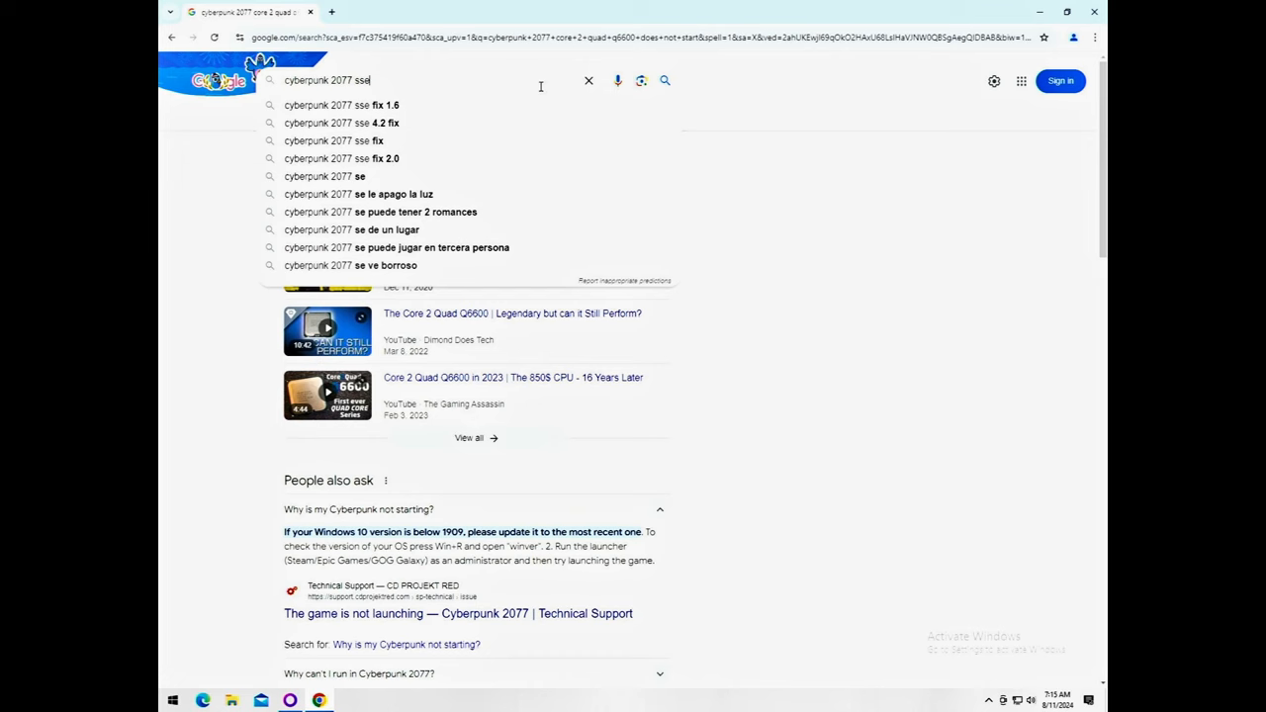
pyautogui.click(333, 140)
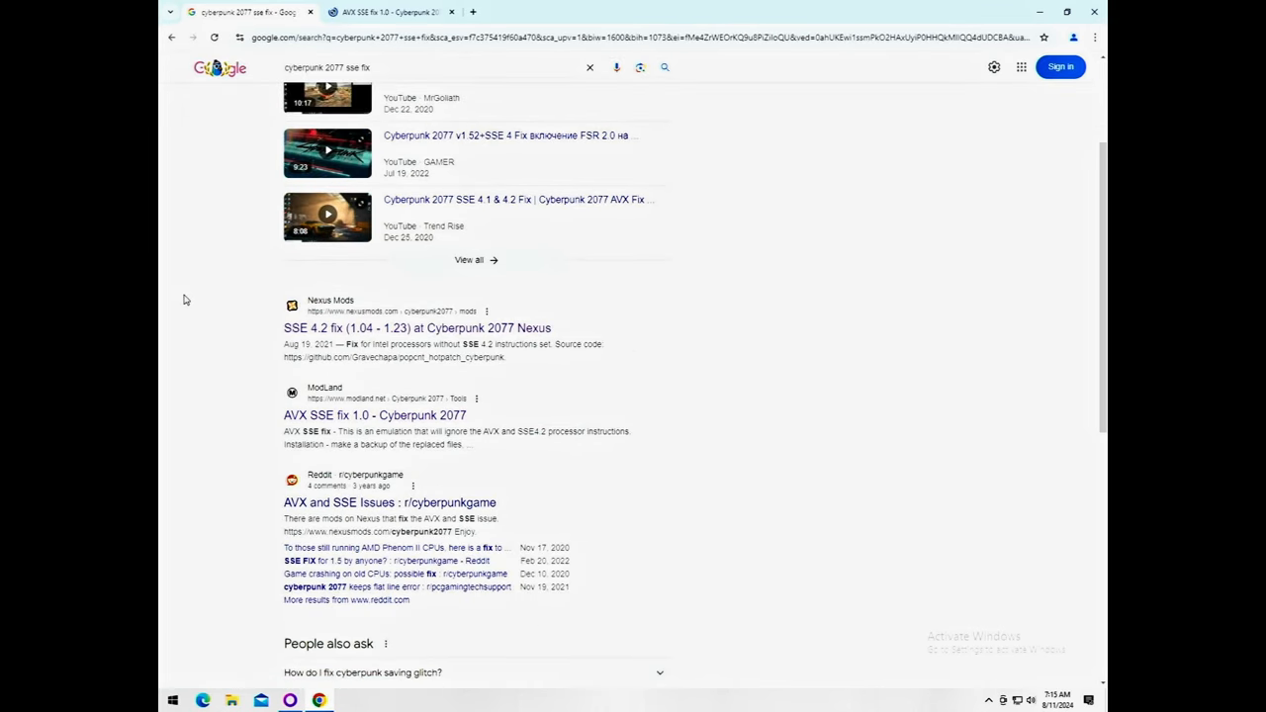
pyautogui.moveTo(390, 503)
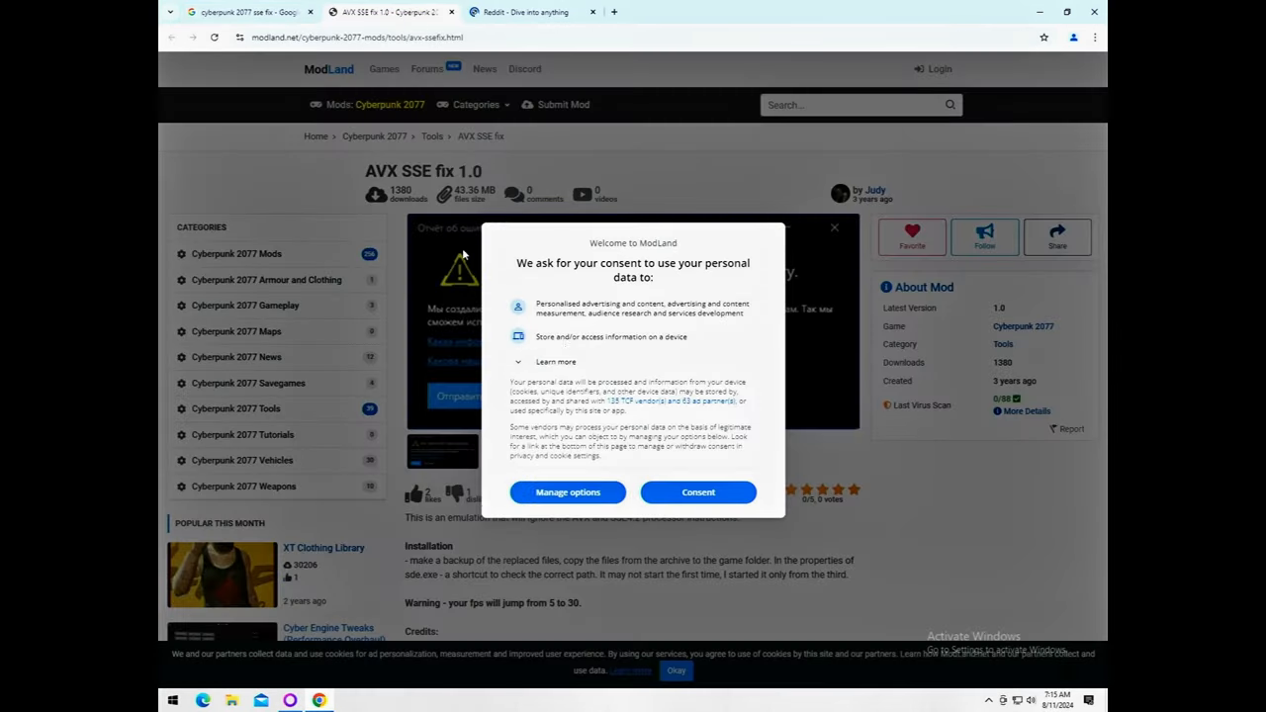
# Accept ModLand's data consent and scroll the AVX SSE fix page to its files.
pyautogui.click(697, 492)
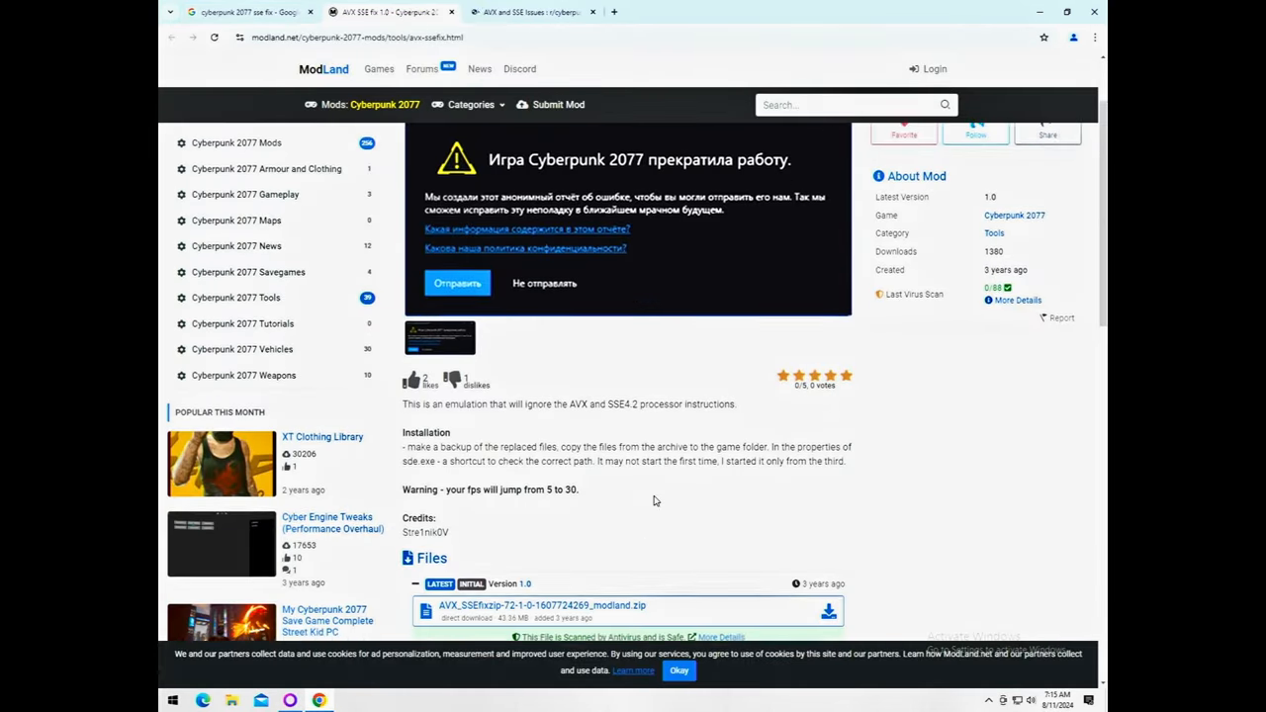
pyautogui.scroll(-3)
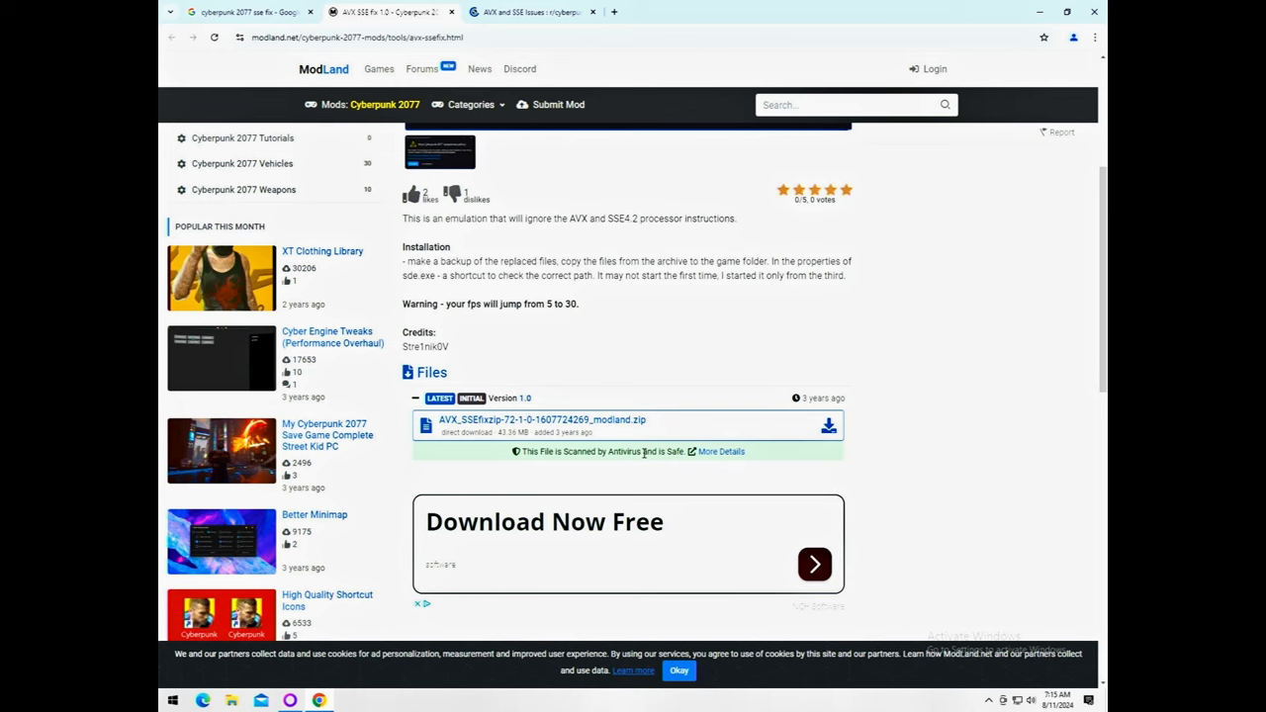
pyautogui.click(541, 419)
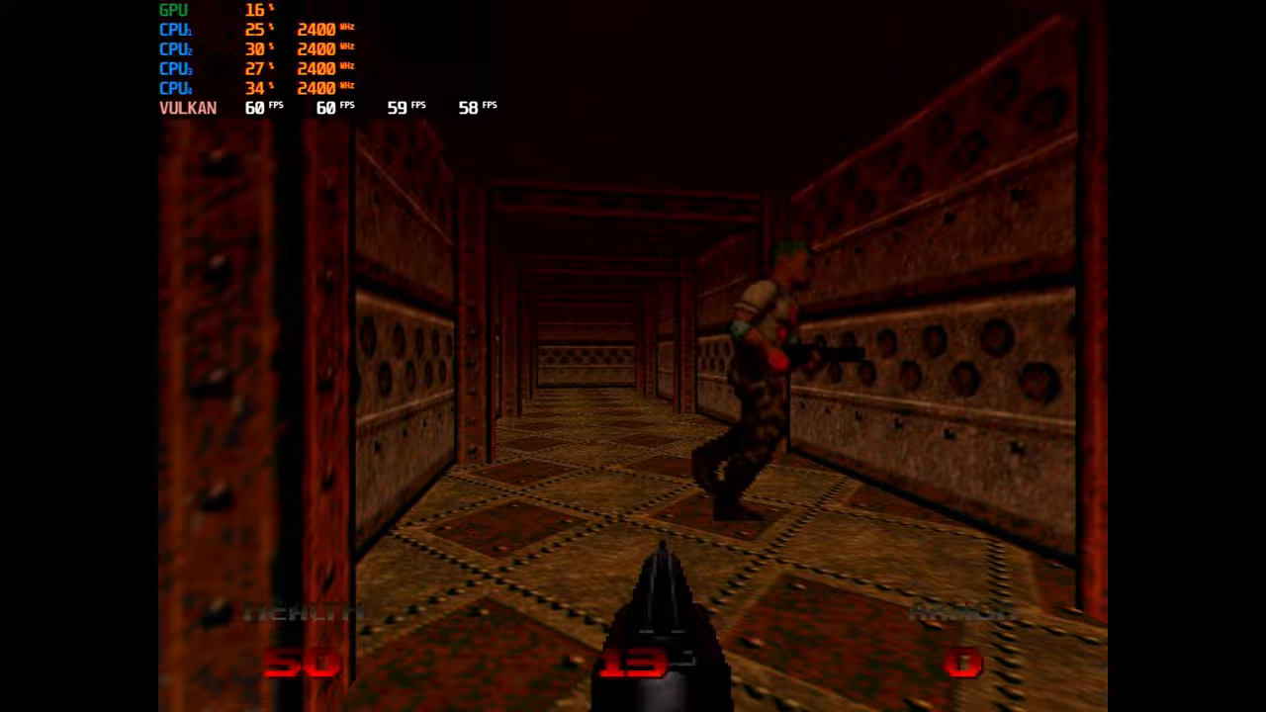
# Walk down the Doom 64 corridor firing the pistol.
pyautogui.press('w')
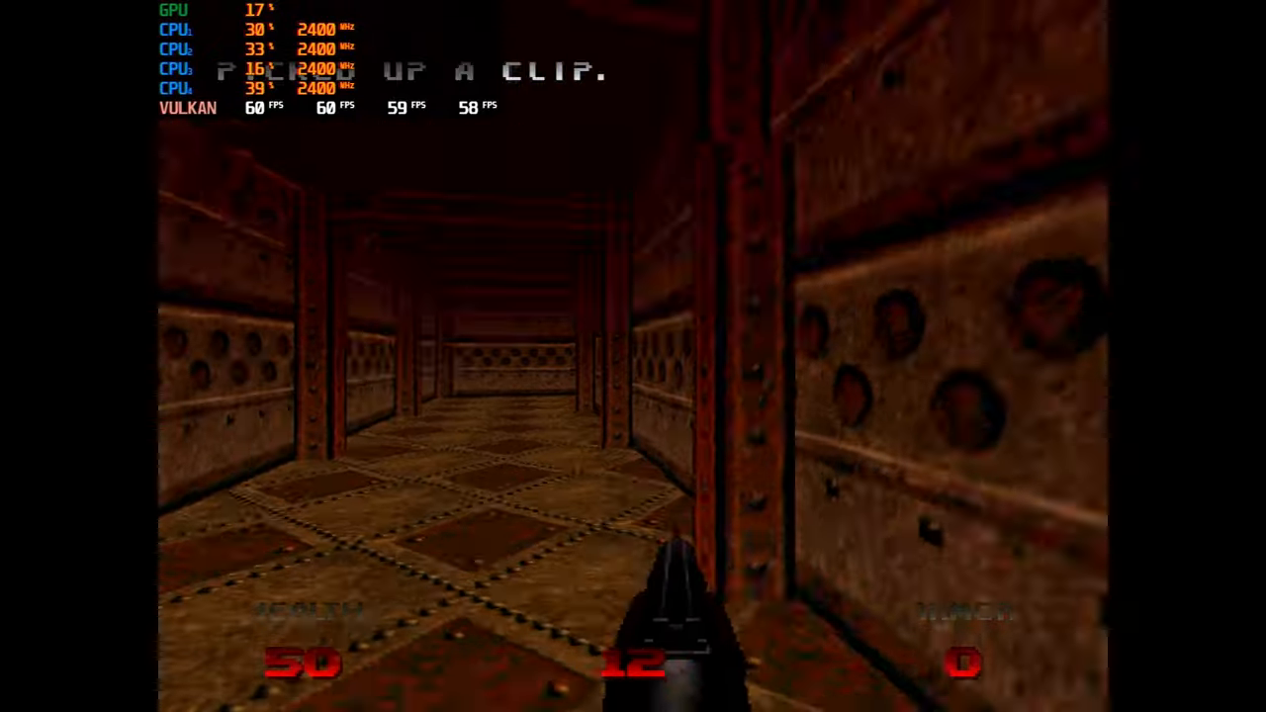
pyautogui.click(633, 356)
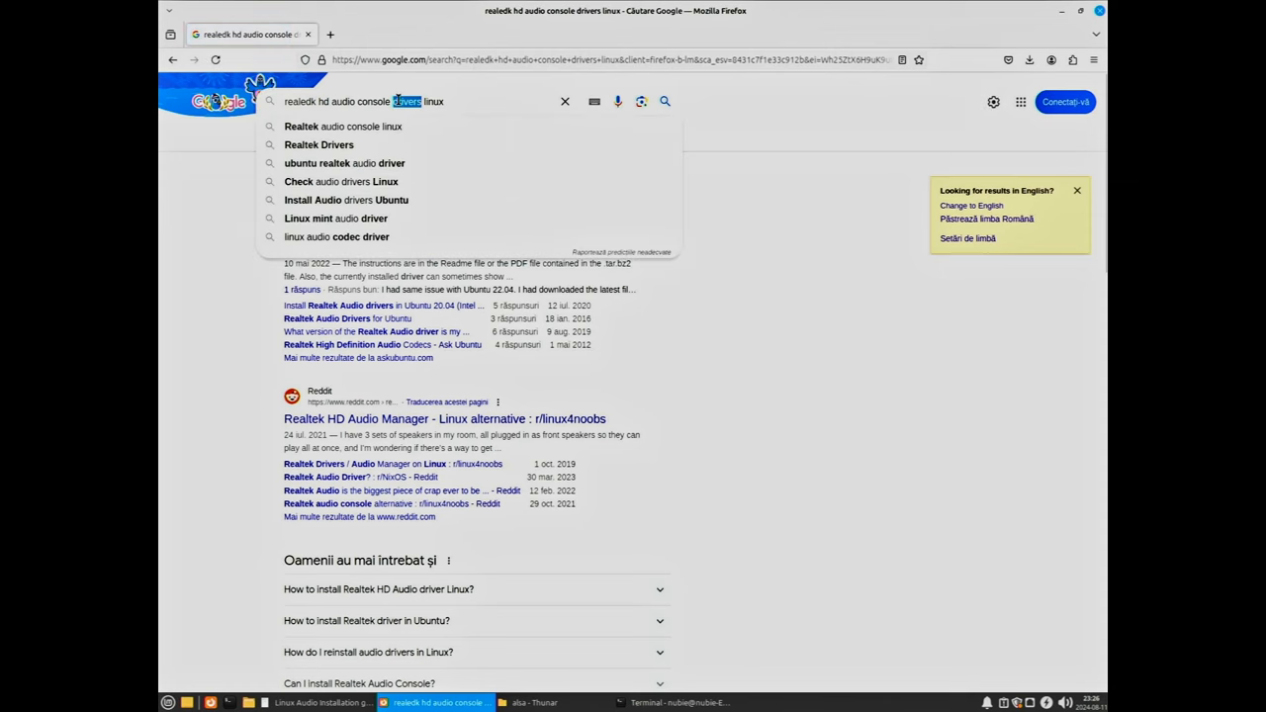
# Re-run the query without 'drivers' and open the Reddit Realtek HD Audio Manager Linux thread.
pyautogui.press('Return')
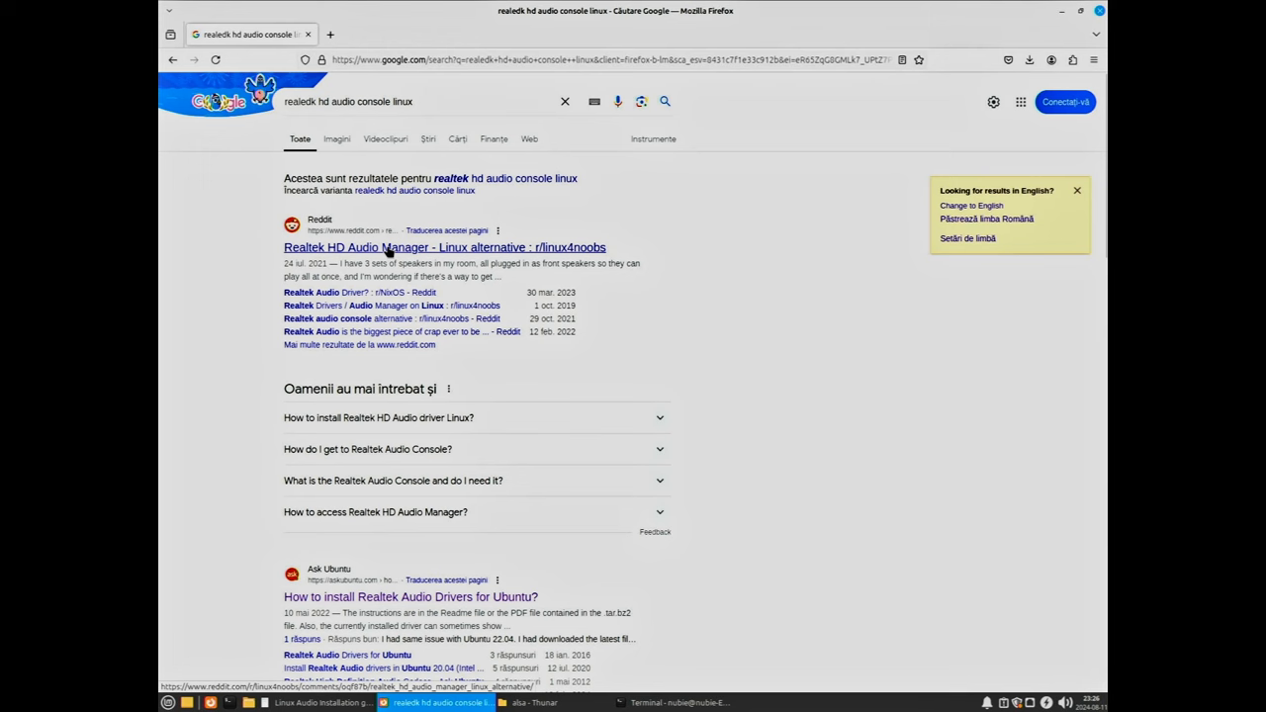
pyautogui.click(444, 248)
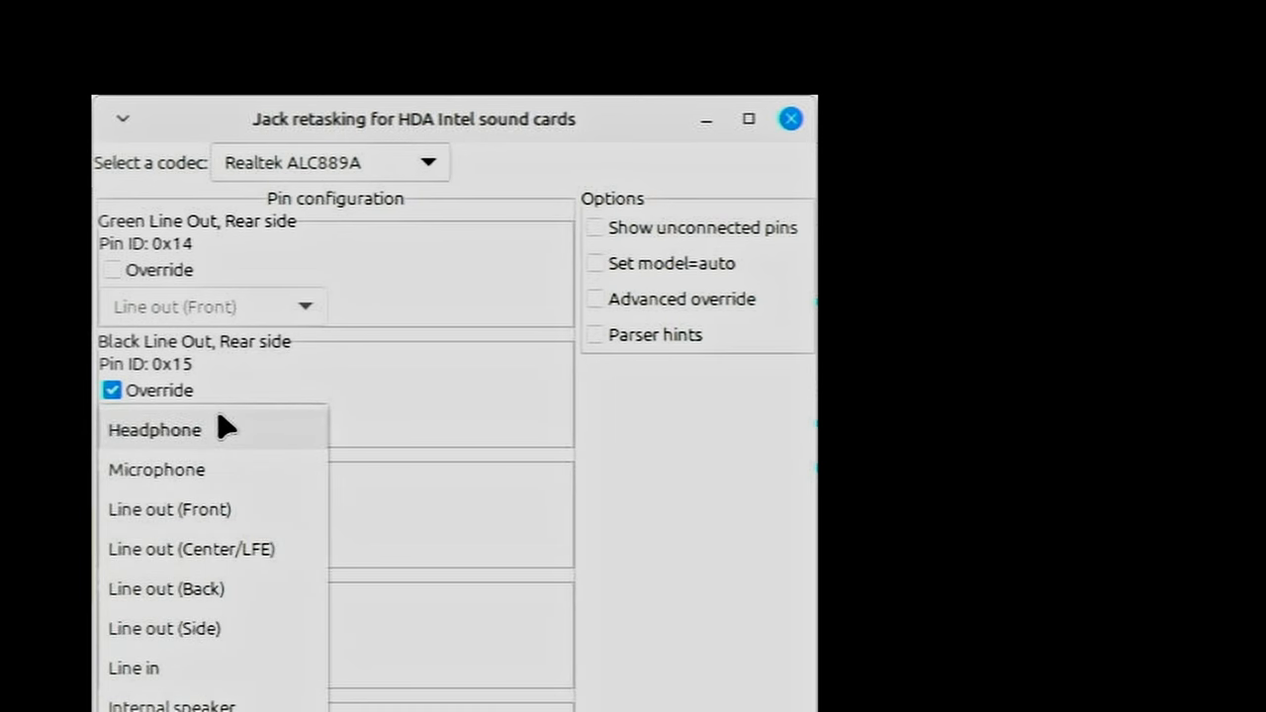
# Override the black rear line out as Headphone and apply it.
pyautogui.click(154, 429)
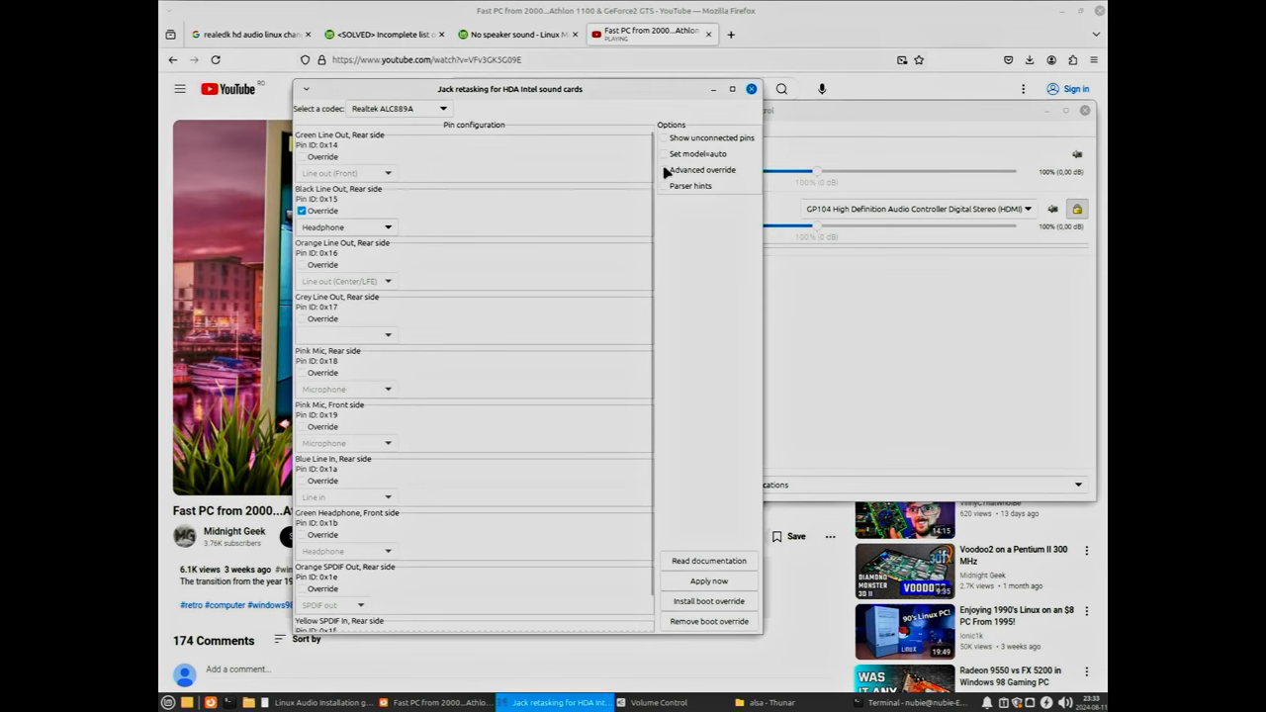
pyautogui.click(664, 169)
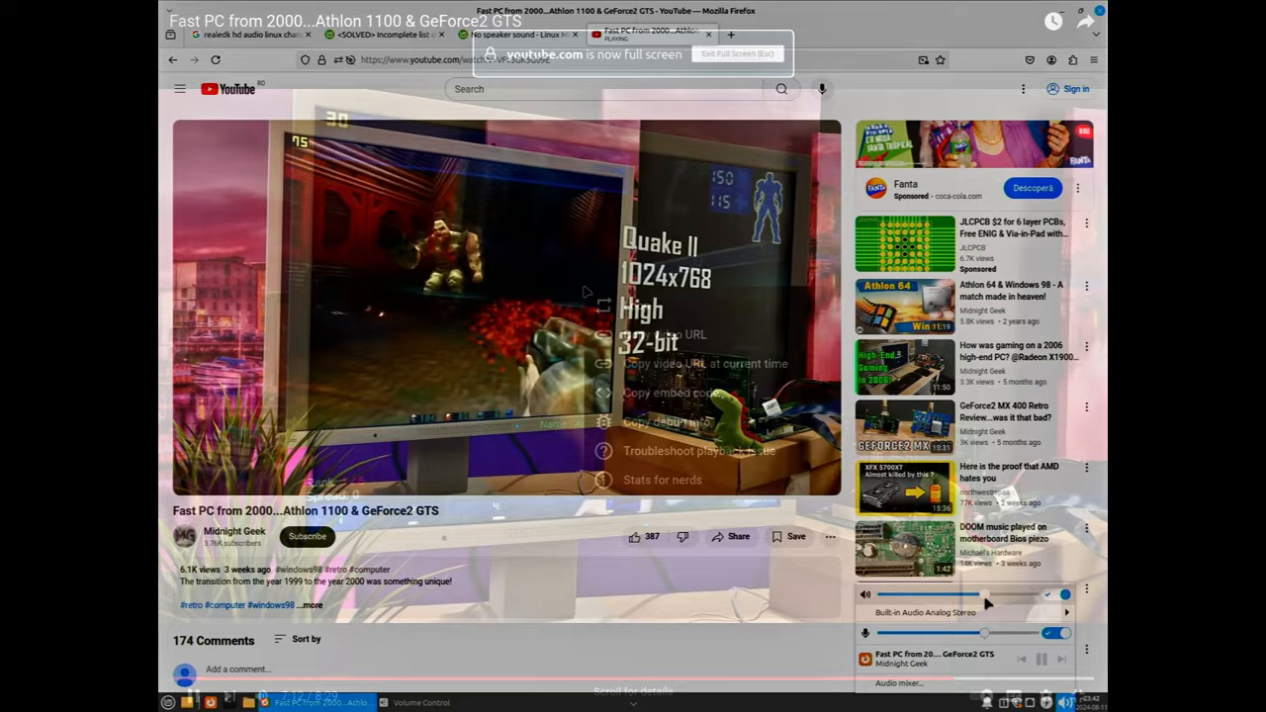
# Turn on Stats for nerds and set the video quality to 1440p.
pyautogui.click(662, 480)
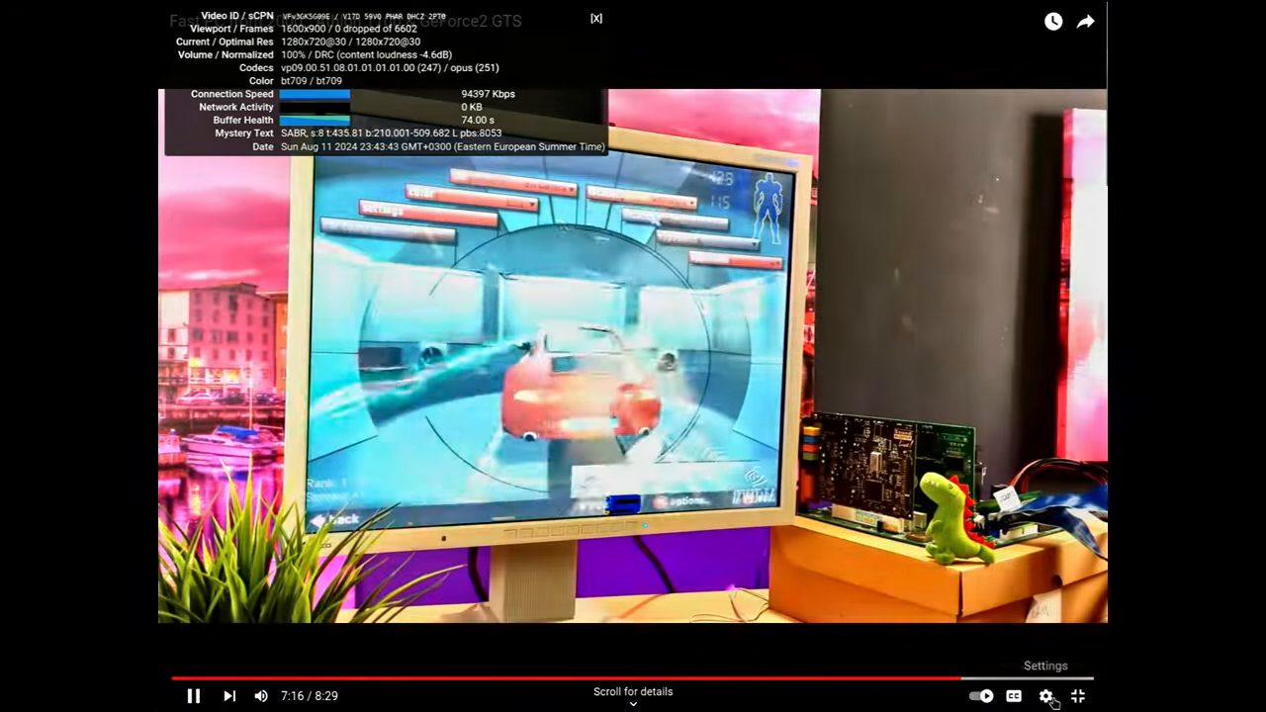
pyautogui.click(1046, 695)
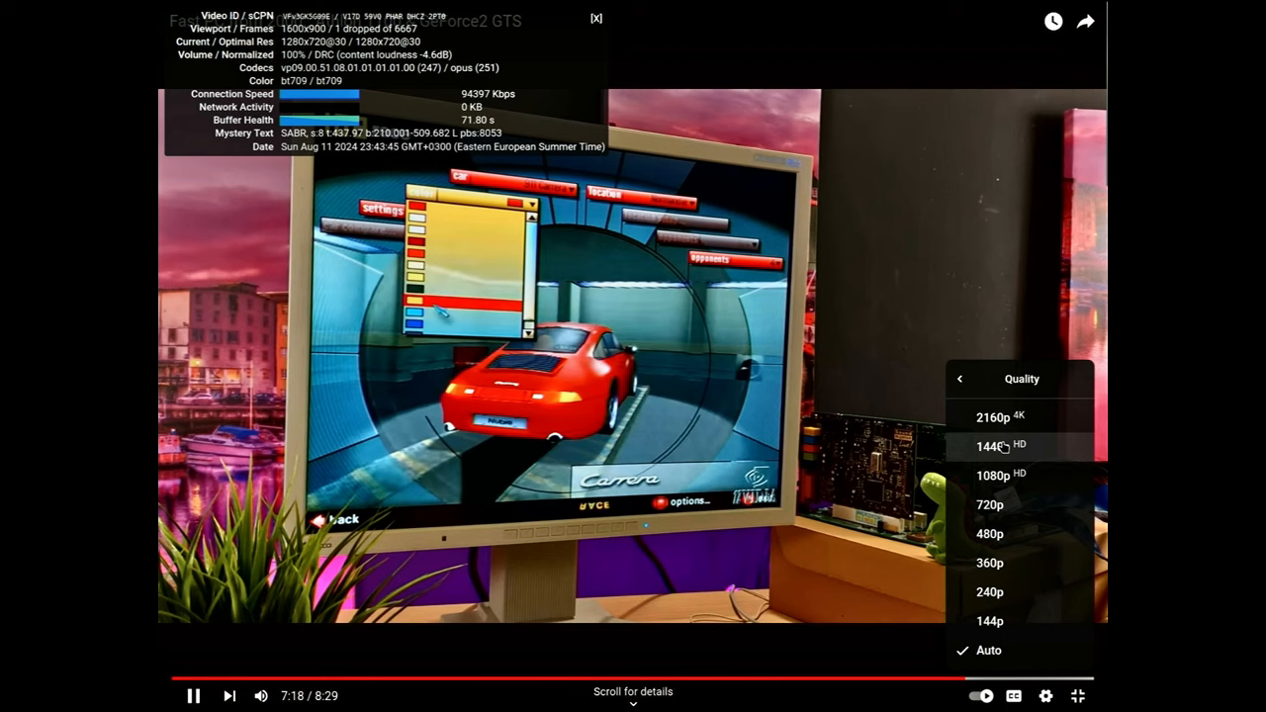
pyautogui.click(1002, 474)
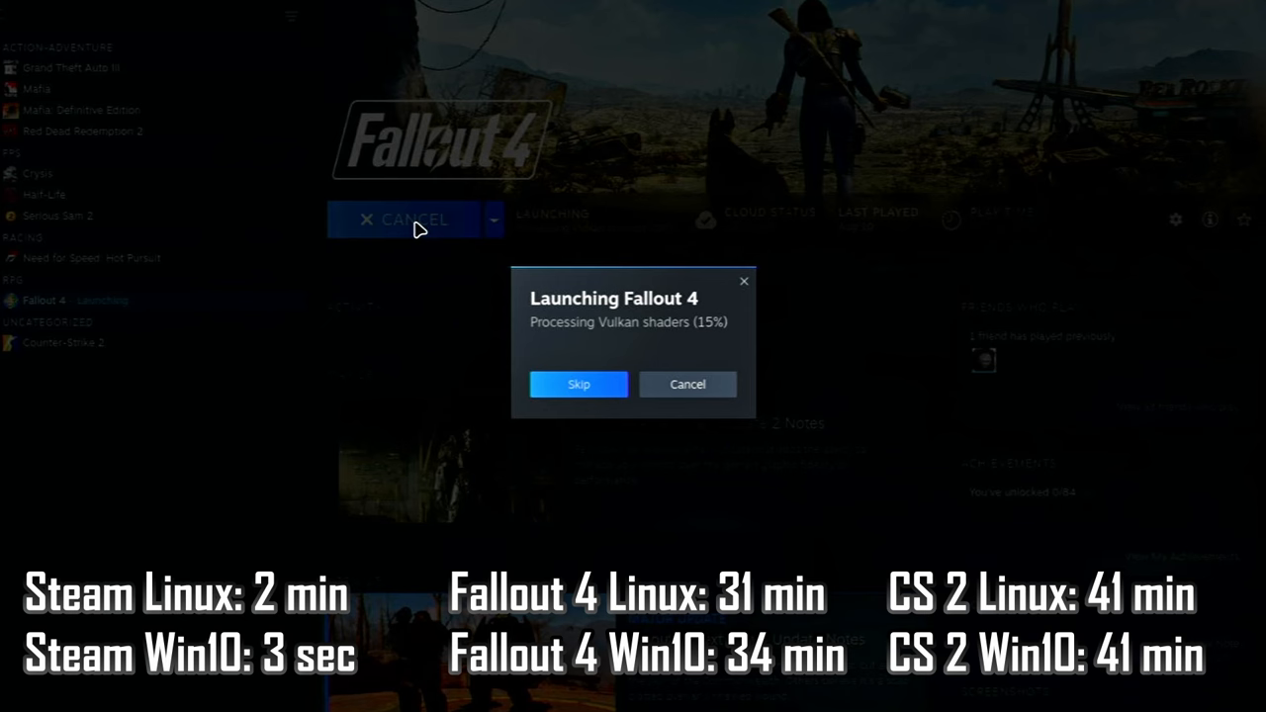
# Play Fallout 4 from the Steam library and wait through Vulkan shader processing.
pyautogui.click(82, 131)
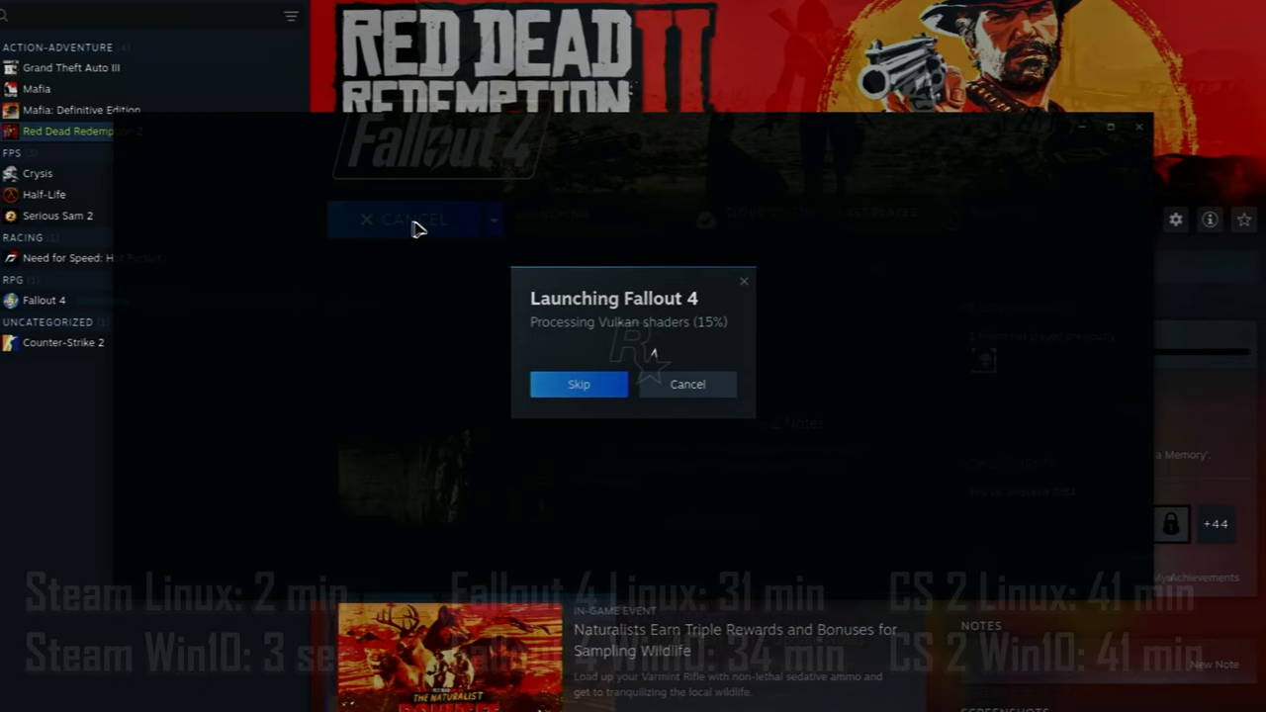
pyautogui.click(579, 383)
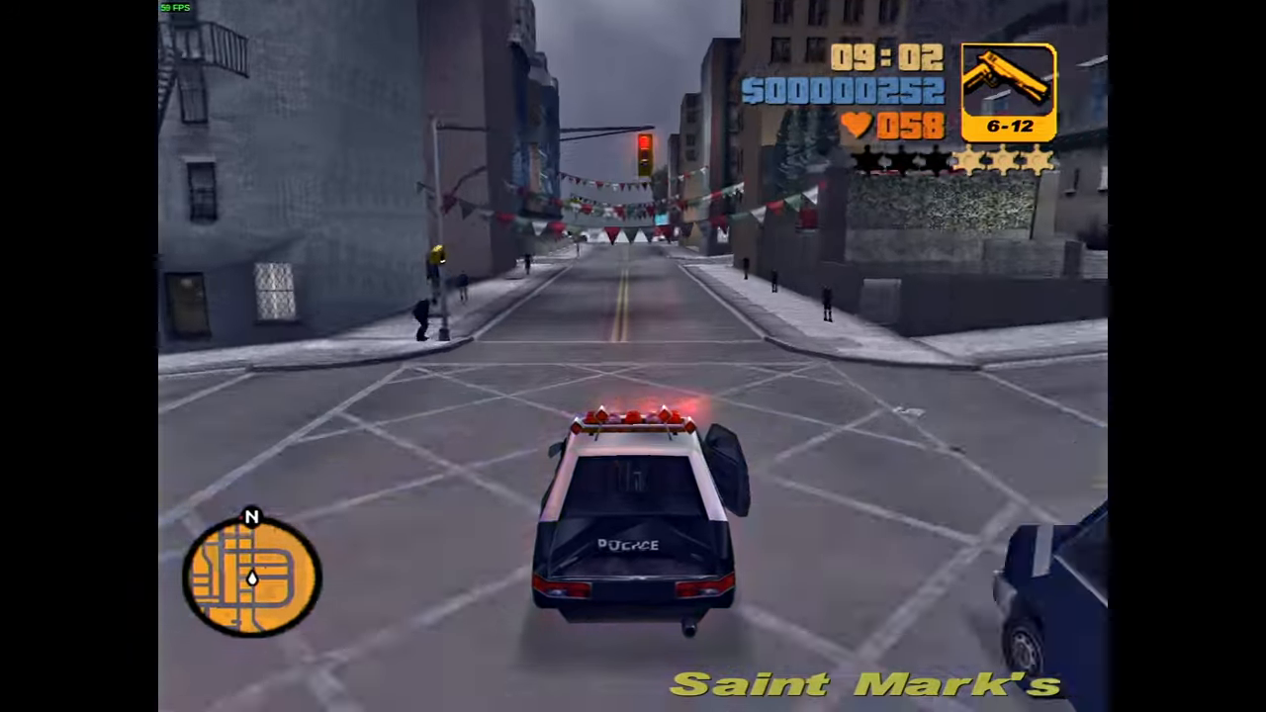
# Drive the police car down the Saint Mark's street toward the waterfront.
pyautogui.press('w')
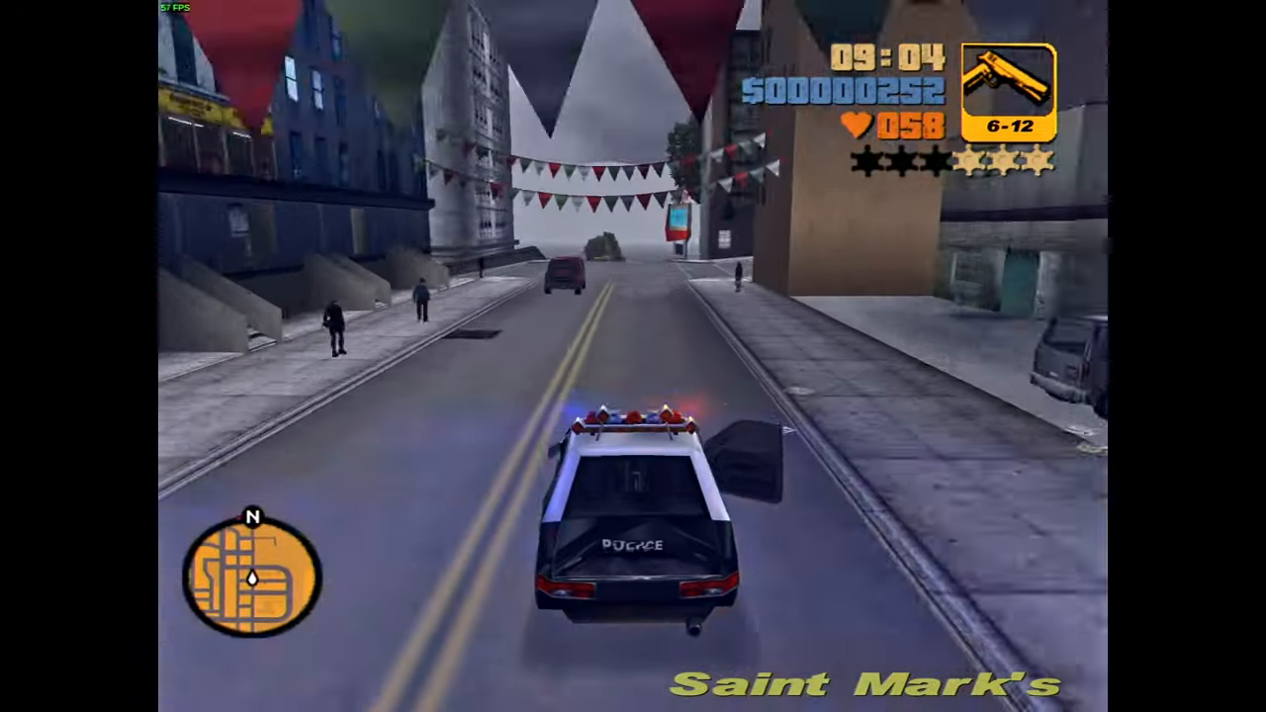
pyautogui.press('w')
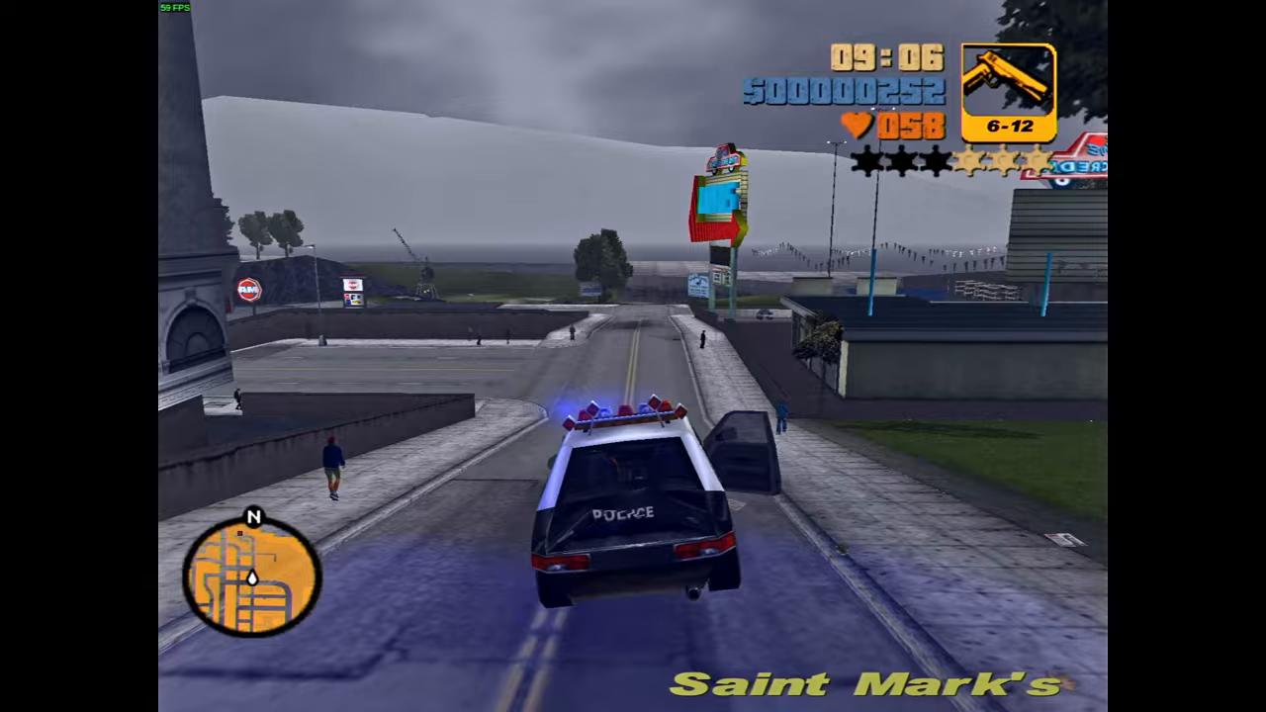